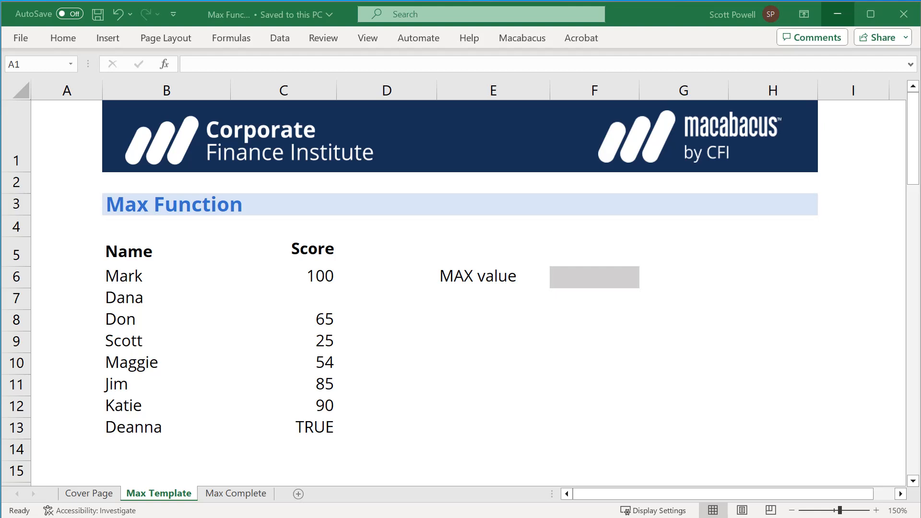
Review the score column entries: Dana's empty cell, Scott's 25, Maggie's 54 and Deanna's TRUE.
left_click(66, 136)
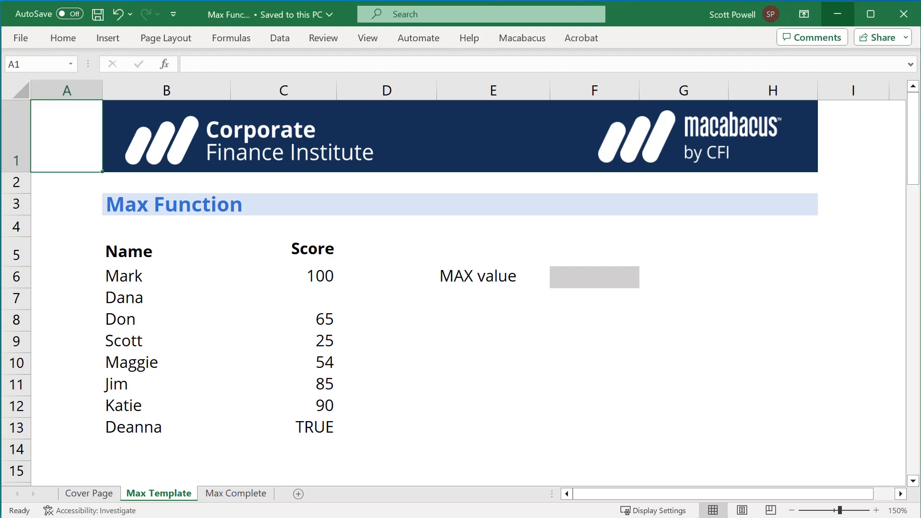
left_click(386, 251)
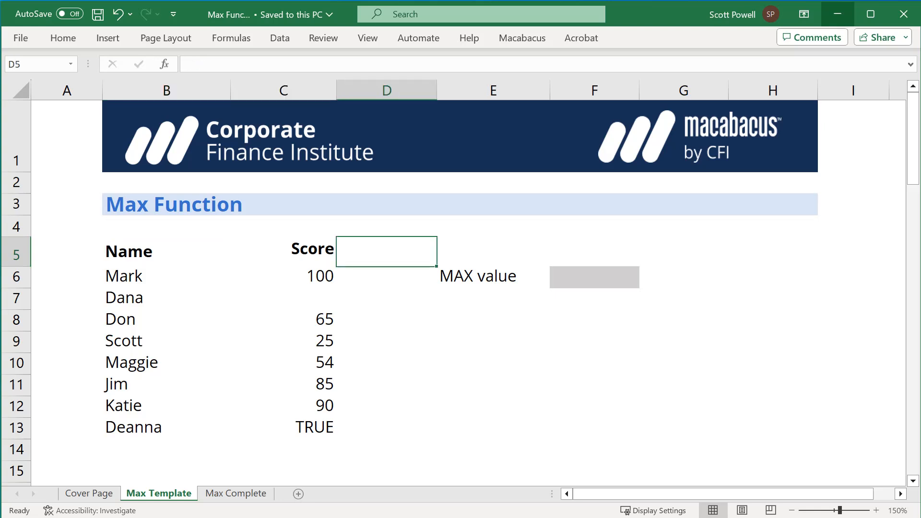
left_click(282, 298)
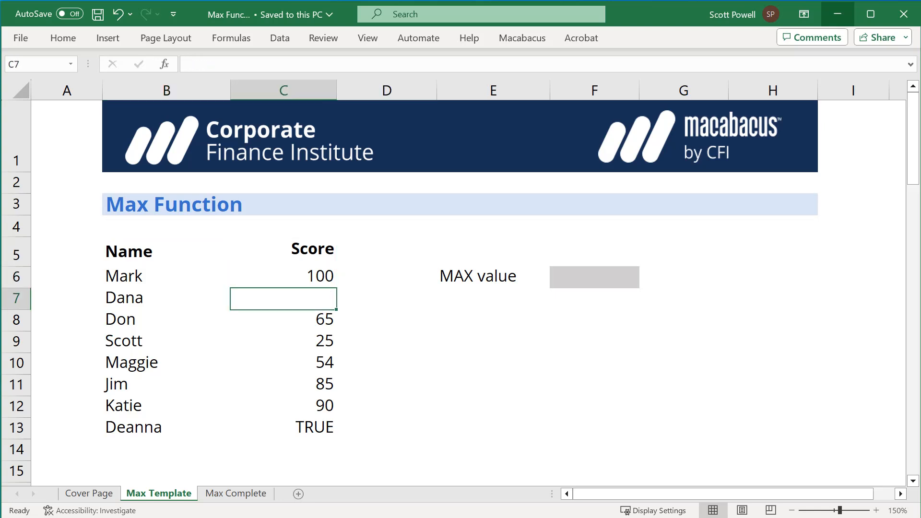
left_click(282, 341)
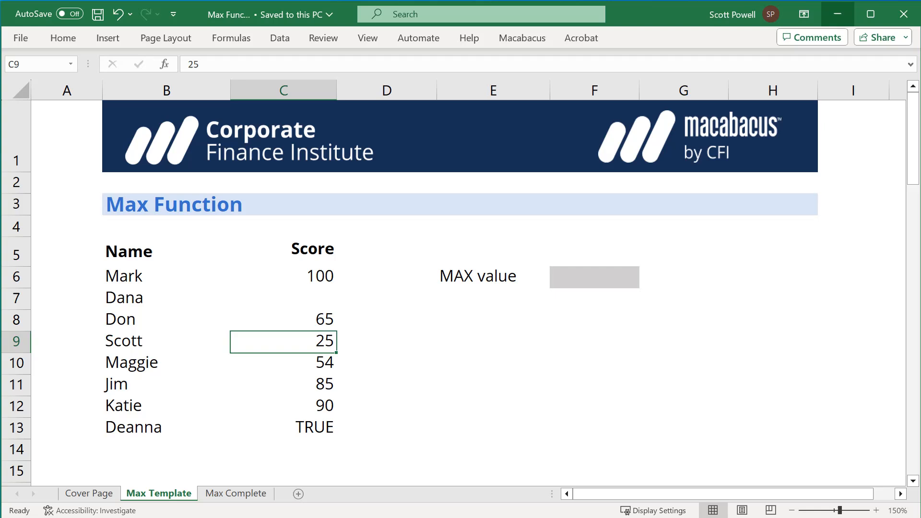
left_click(282, 427)
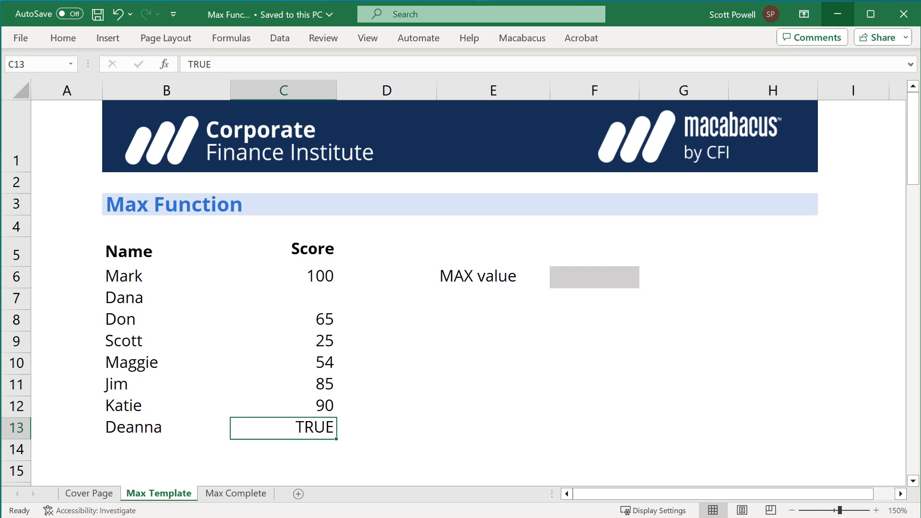
left_click(283, 362)
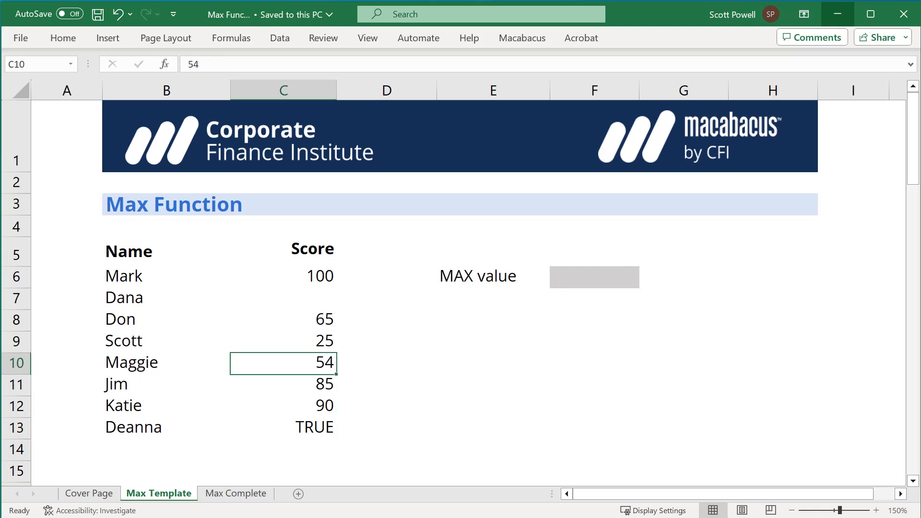
Build =max( over the scores from C6 down in cell F6 and close the parenthesis.
left_click(593, 276)
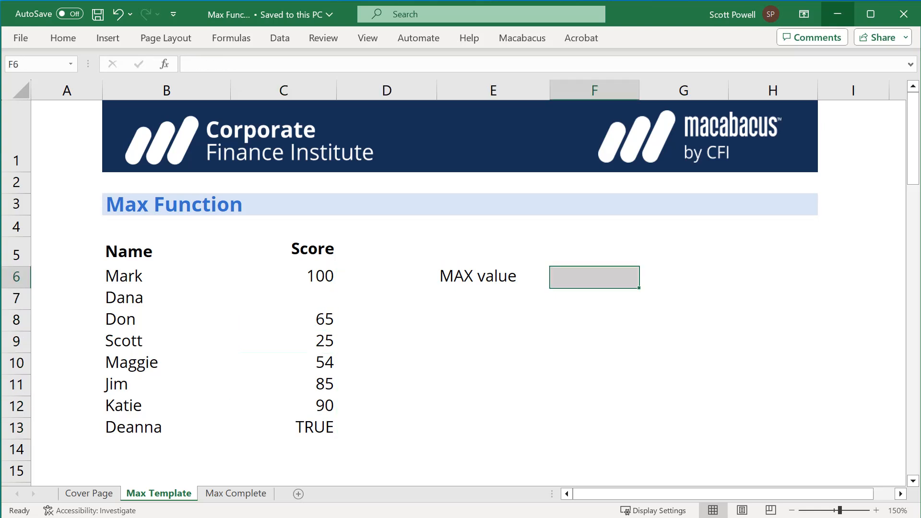
type("=max(")
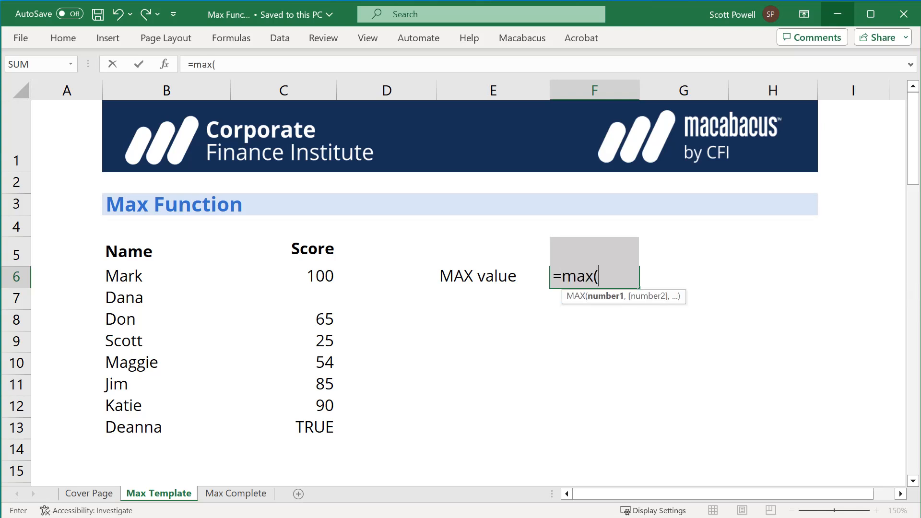
left_click(283, 277)
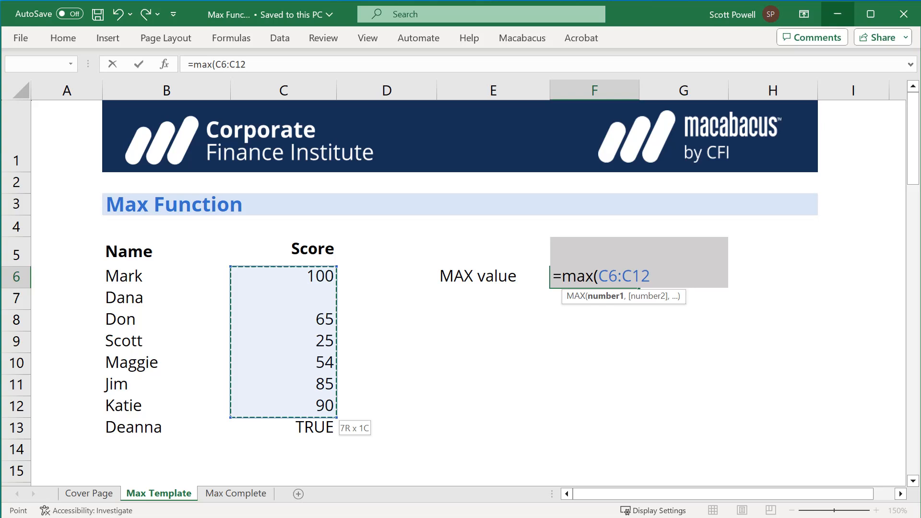
type(")")
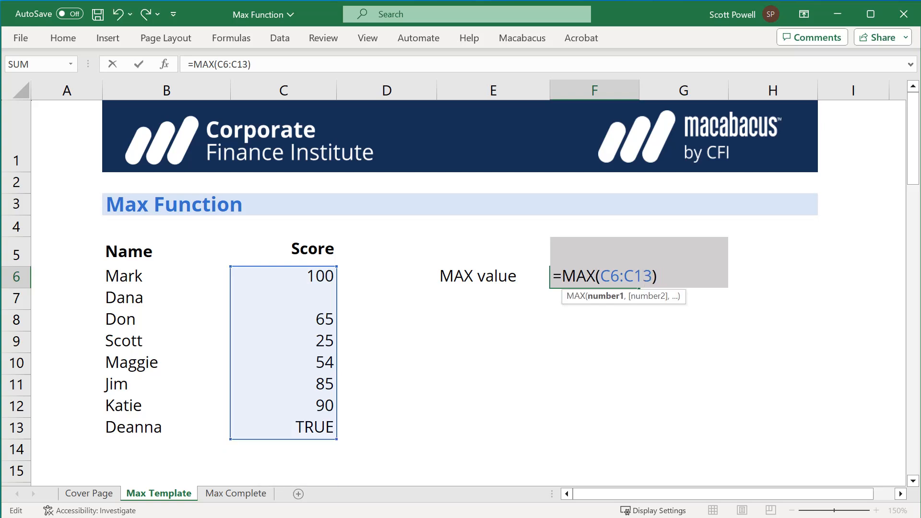
Enter the =MAX(C6:C13) formula so F6 returns 100.
key("Return")
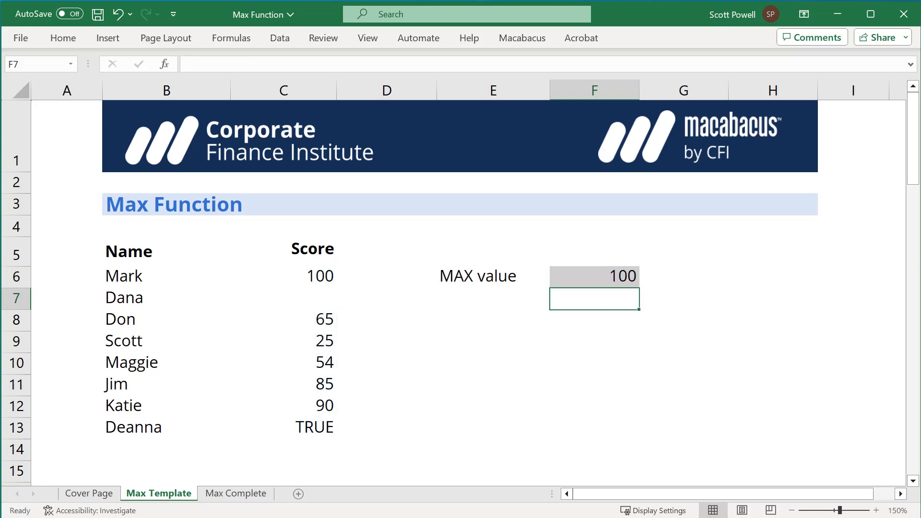